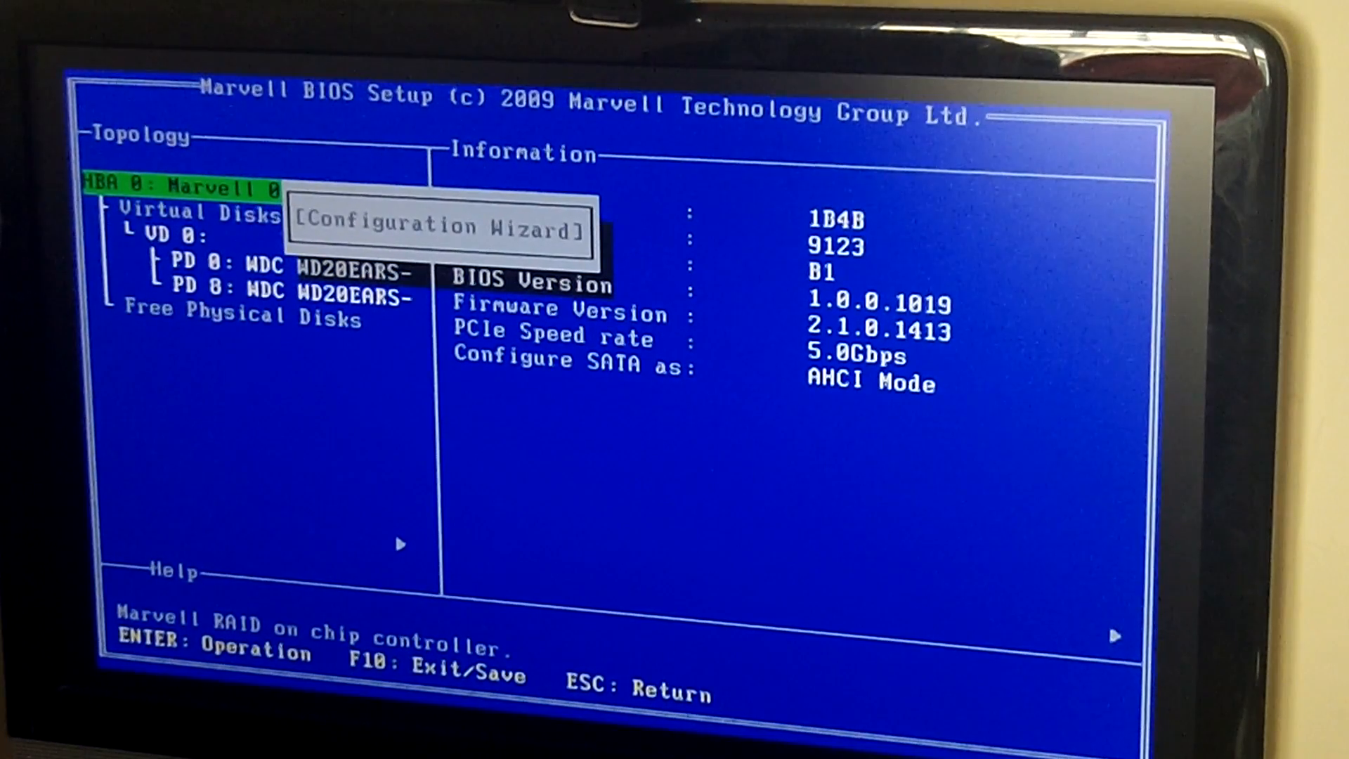
Save the two-disk RAID0 configuration and exit Marvell BIOS Setup to reboot
key("Down")
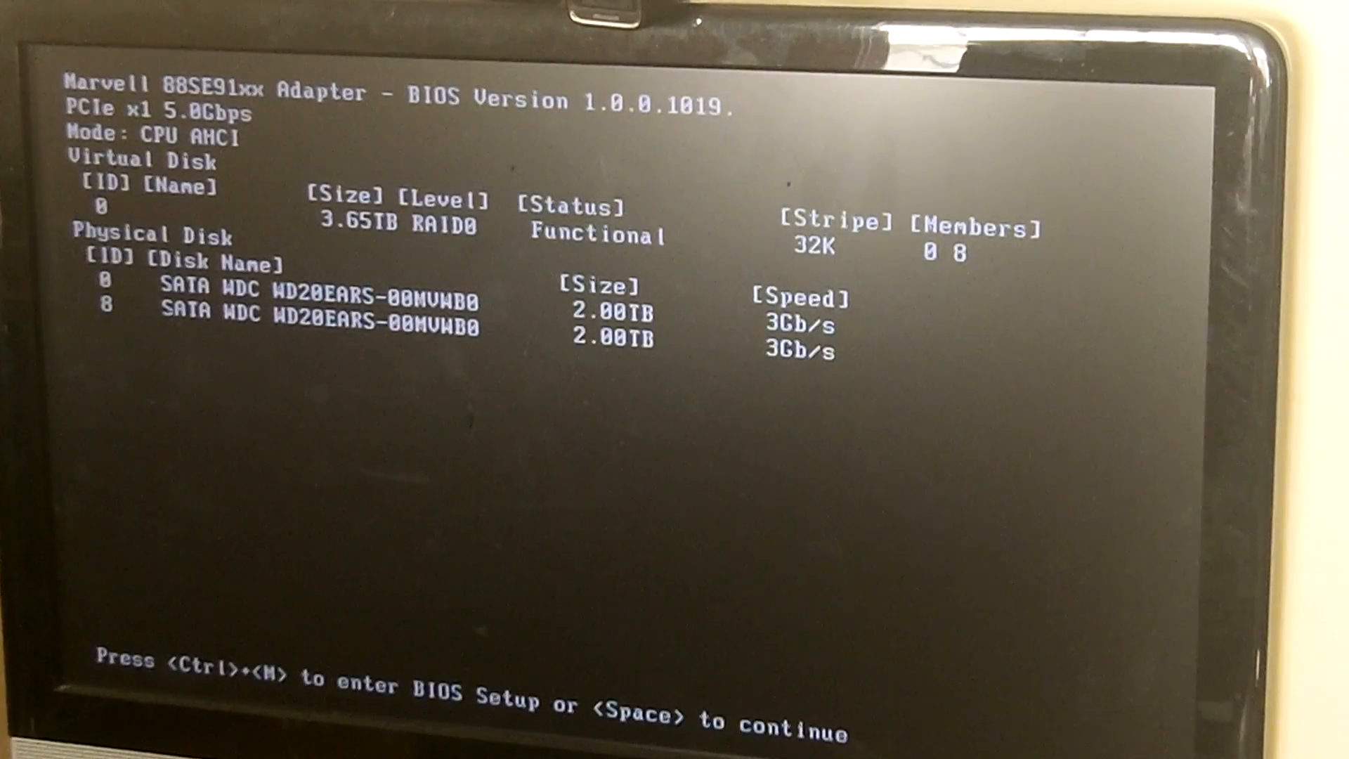
Continue past the Marvell 3.65TB RAID0 adapter summary into the iAtkos L bootloader
key("space")
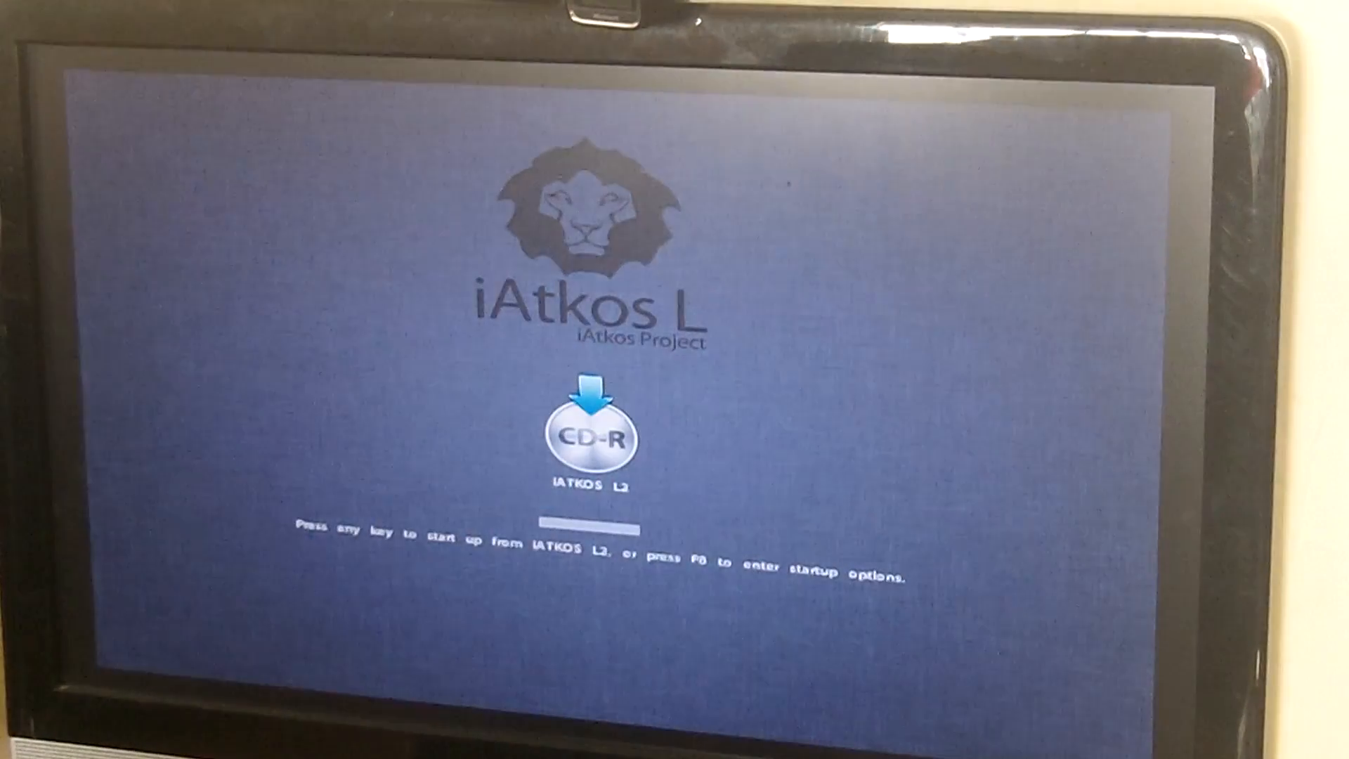